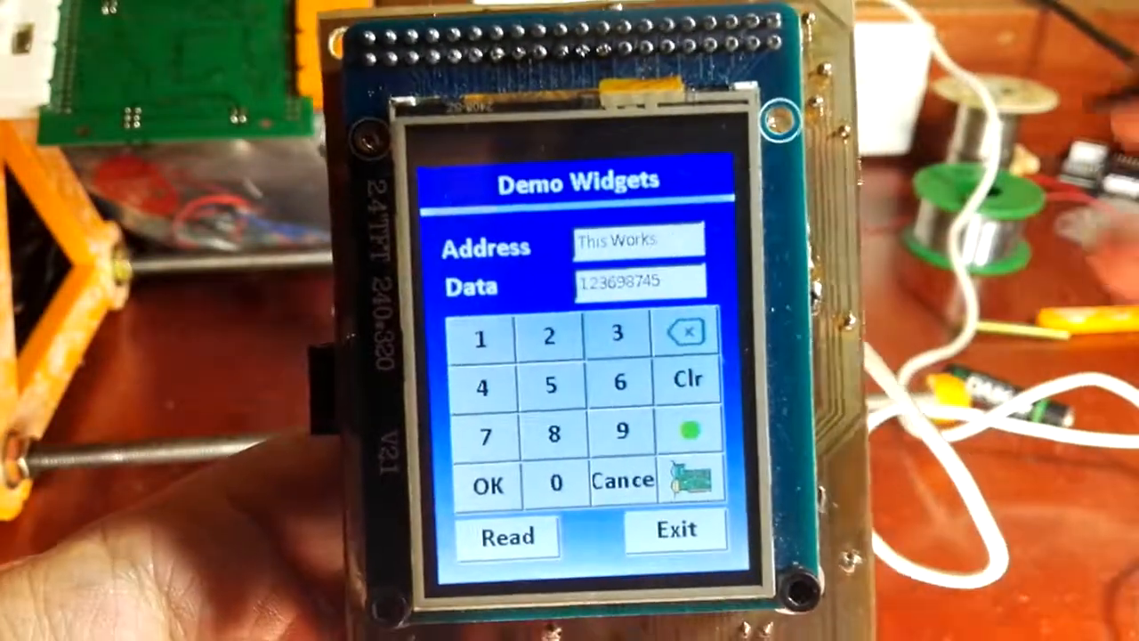
- Clear the Address field with Clr, then exit to the Main App menu showing 20.4°C
left_click(681, 331)
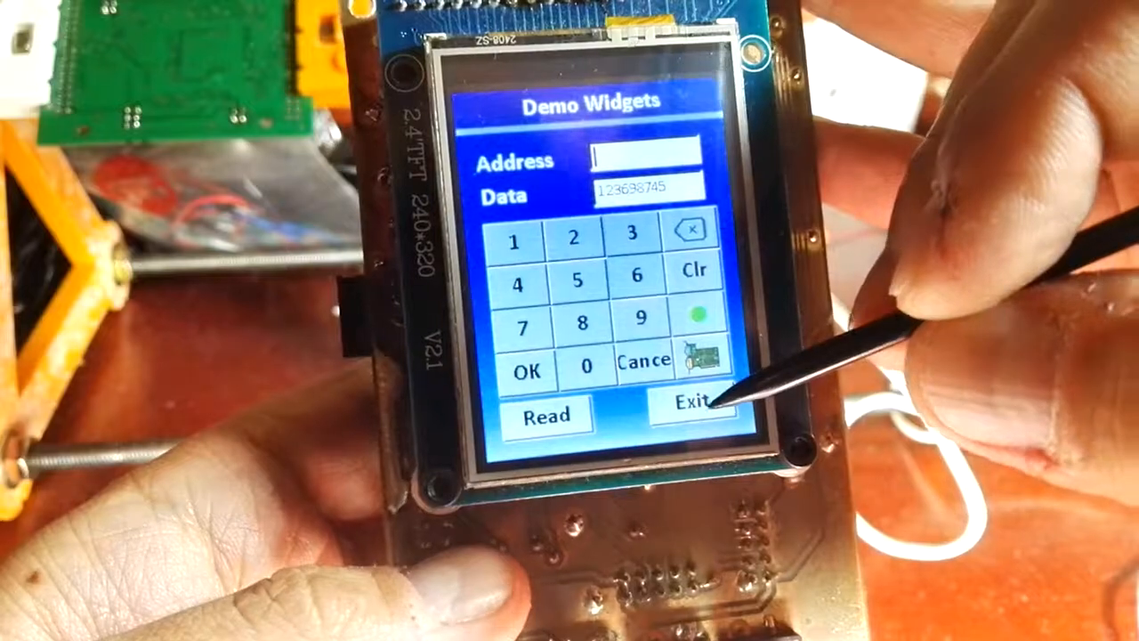
left_click(694, 405)
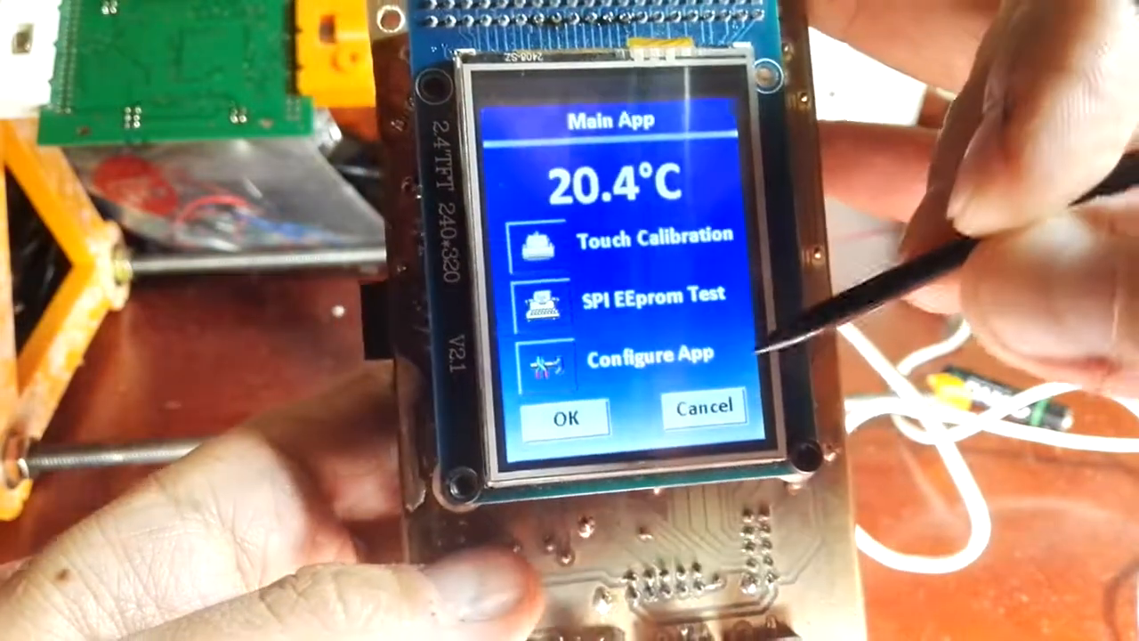